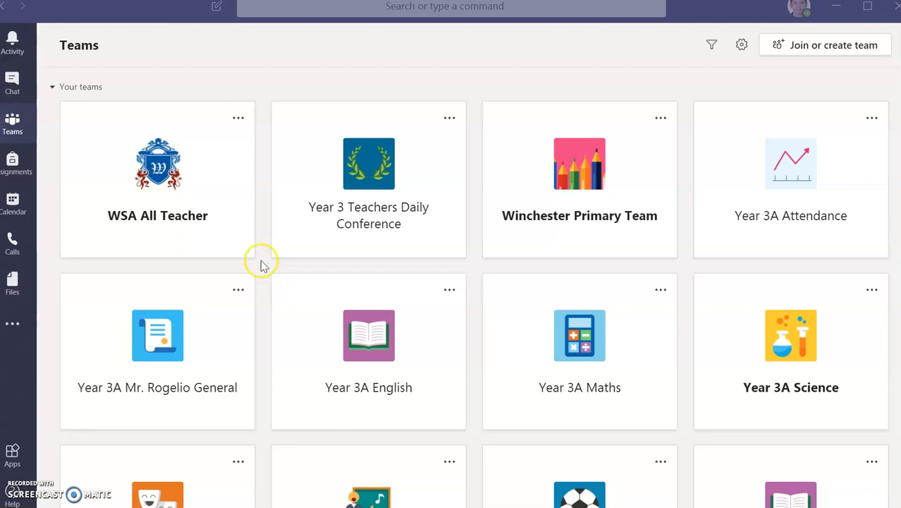
{"action": "mouse_move", "coordinate": [263, 264]}
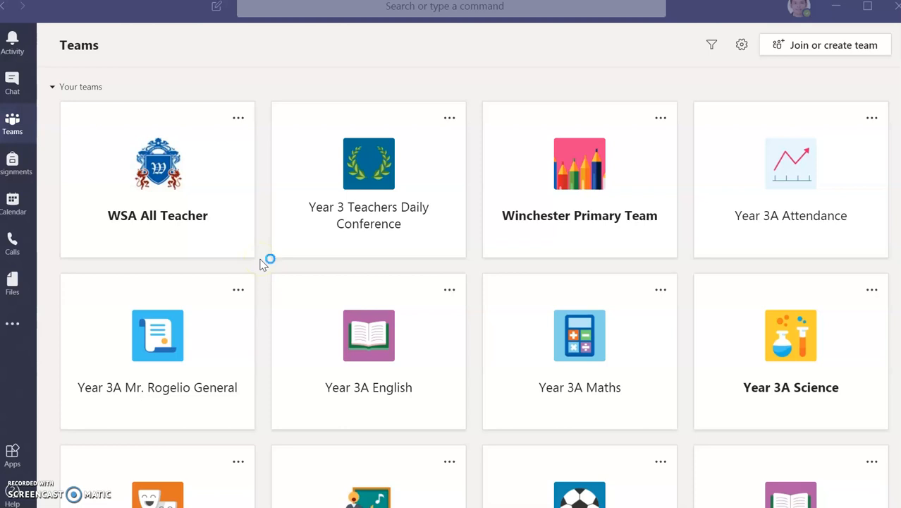
{"action": "mouse_move", "coordinate": [262, 264]}
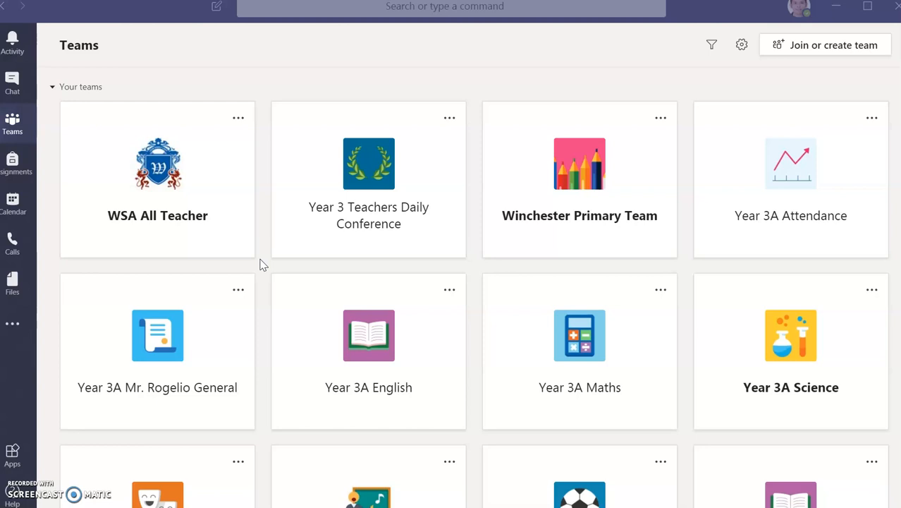
{"action": "mouse_move", "coordinate": [370, 367]}
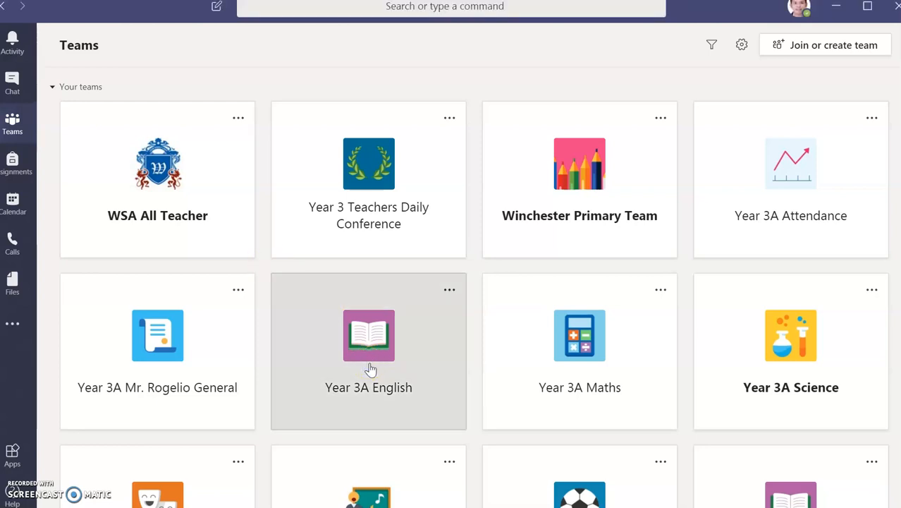
{"action": "left_click", "coordinate": [368, 349]}
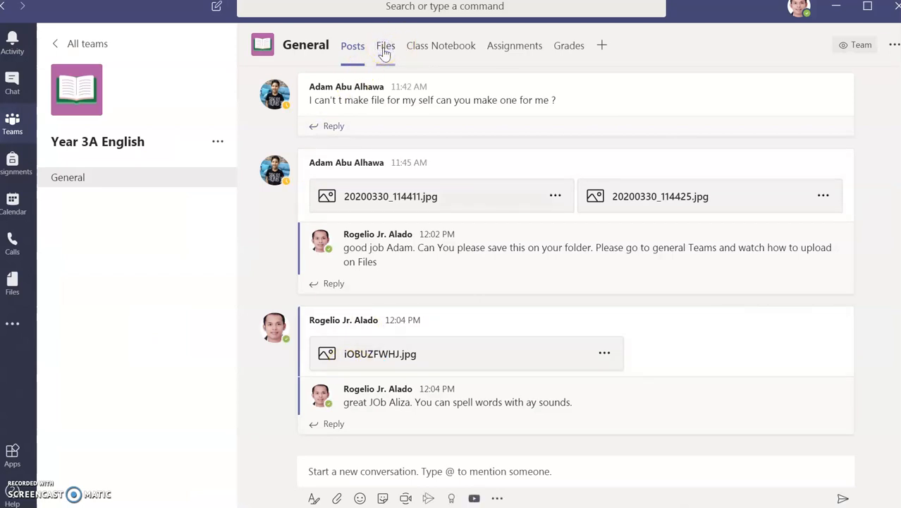
{"action": "left_click", "coordinate": [385, 45]}
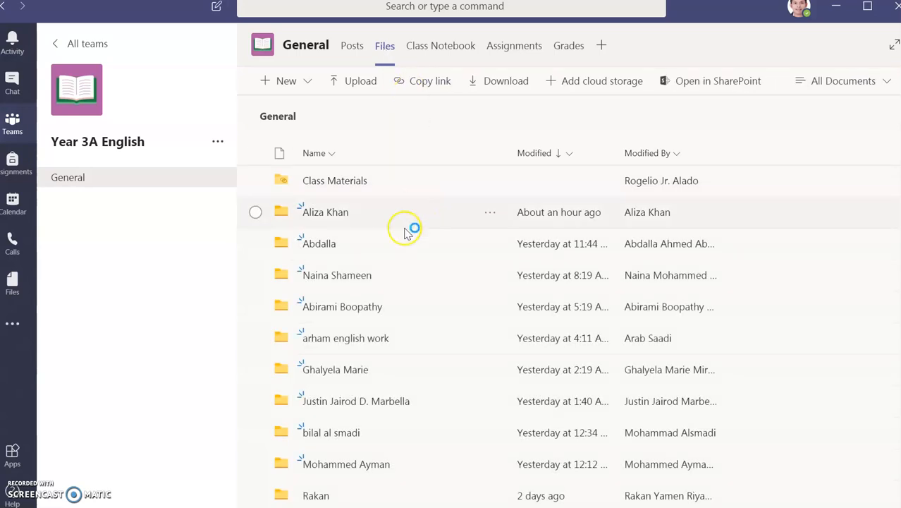
{"action": "mouse_move", "coordinate": [325, 212]}
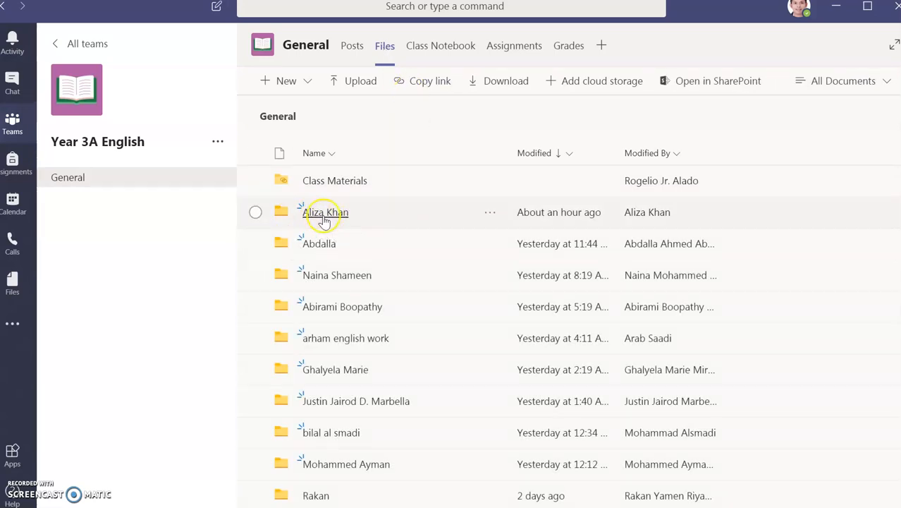
{"action": "left_click", "coordinate": [324, 212]}
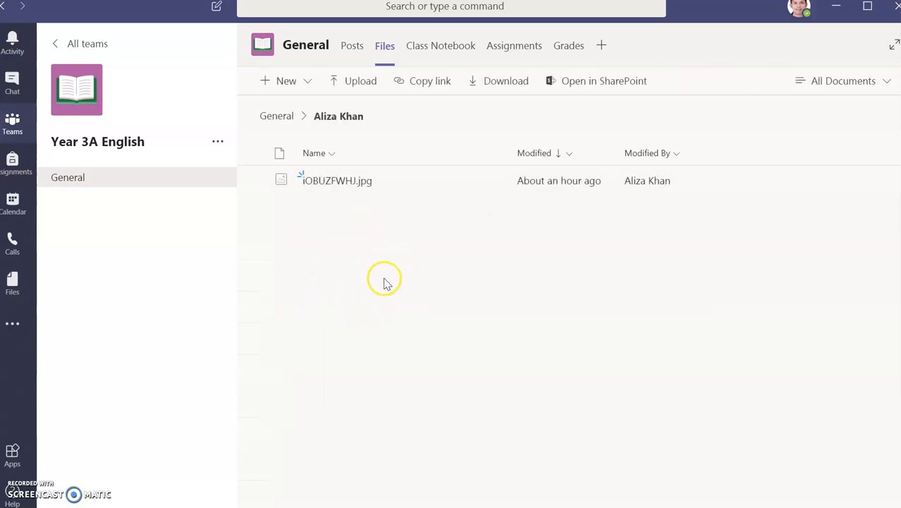
{"action": "mouse_move", "coordinate": [367, 271]}
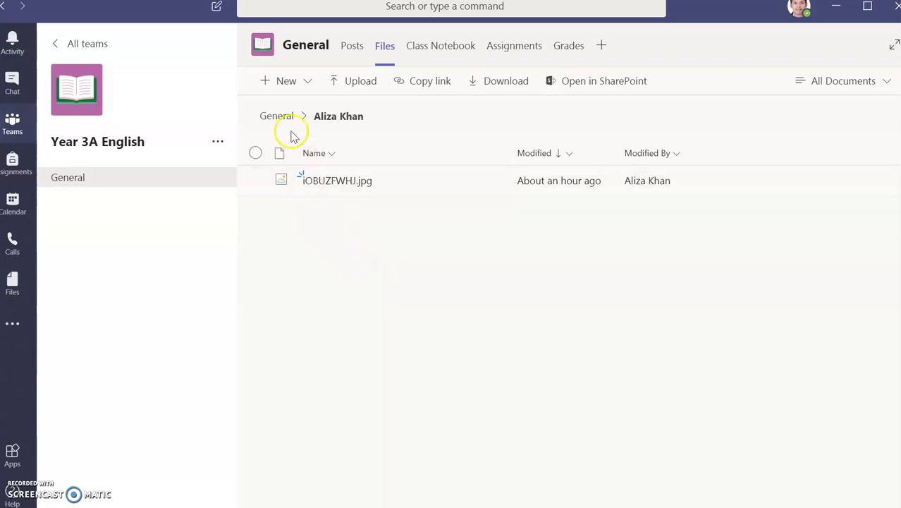
- Create a new folder named 'Lesson 30-03-2020' beside the image in Aliza Khan's folder
{"action": "left_click", "coordinate": [280, 80]}
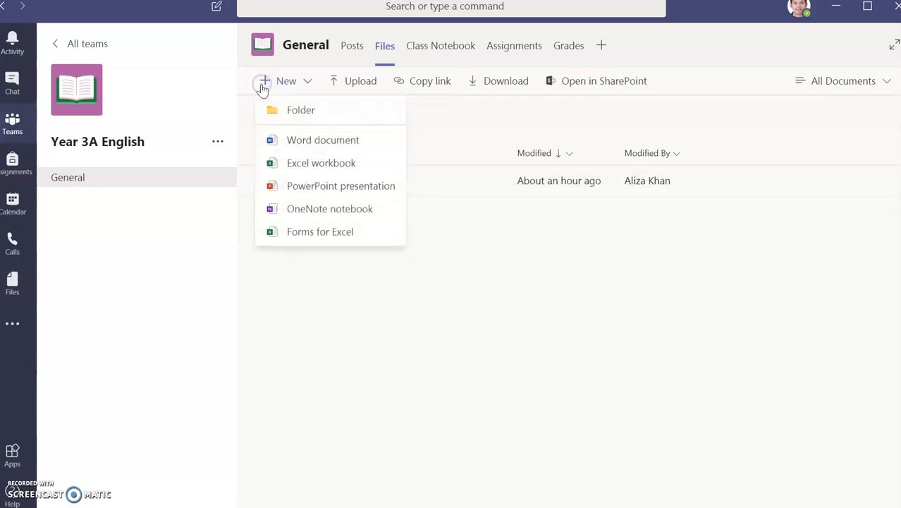
{"action": "left_click", "coordinate": [301, 110]}
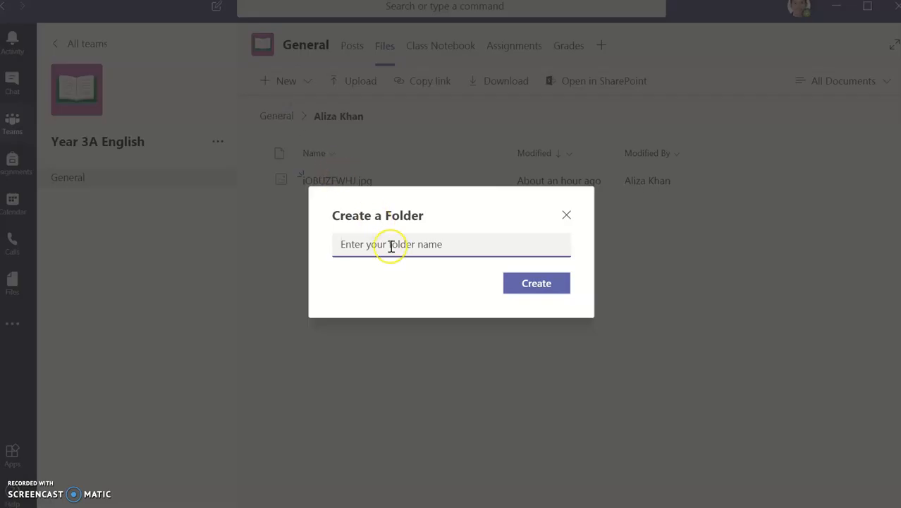
{"action": "type", "text": "Lesson"}
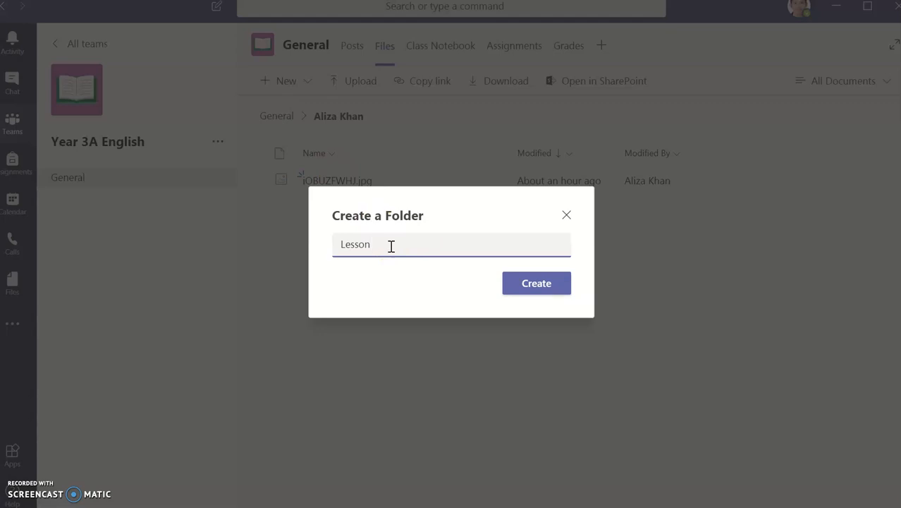
{"action": "type", "text": "30"}
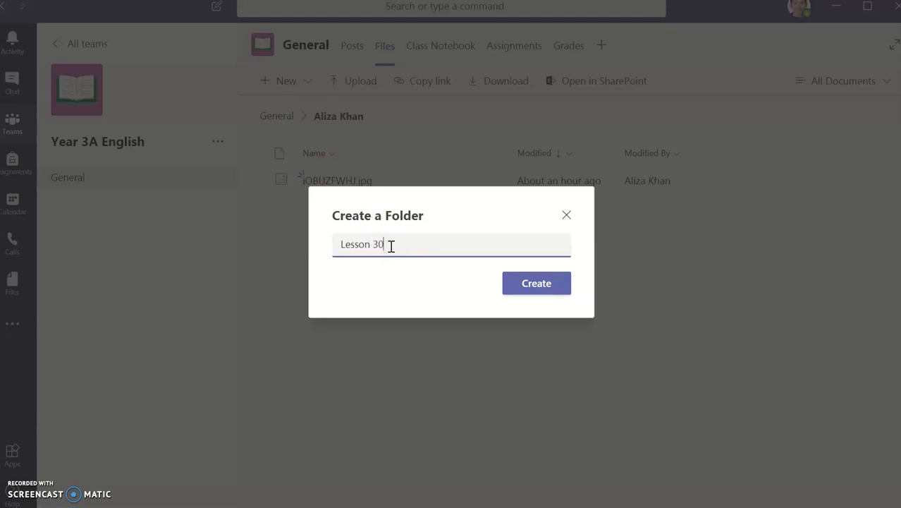
{"action": "type", "text": "-"}
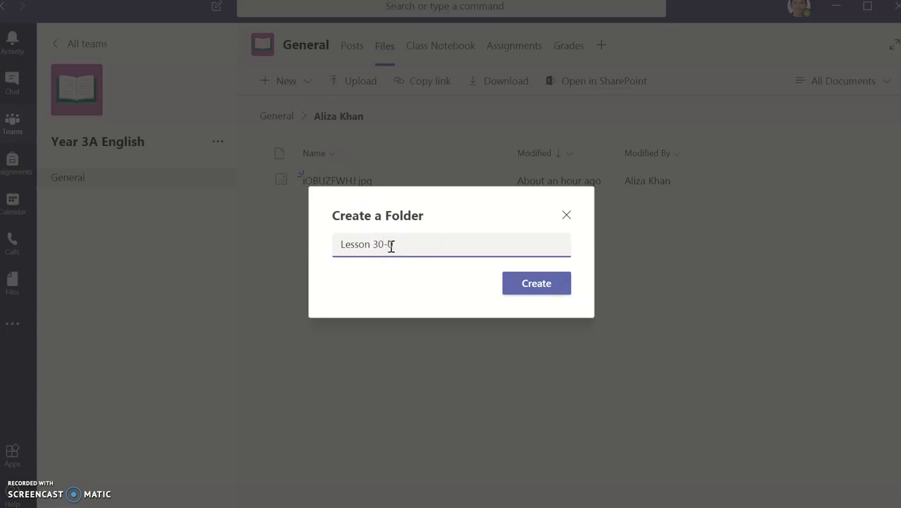
{"action": "type", "text": "03-2020"}
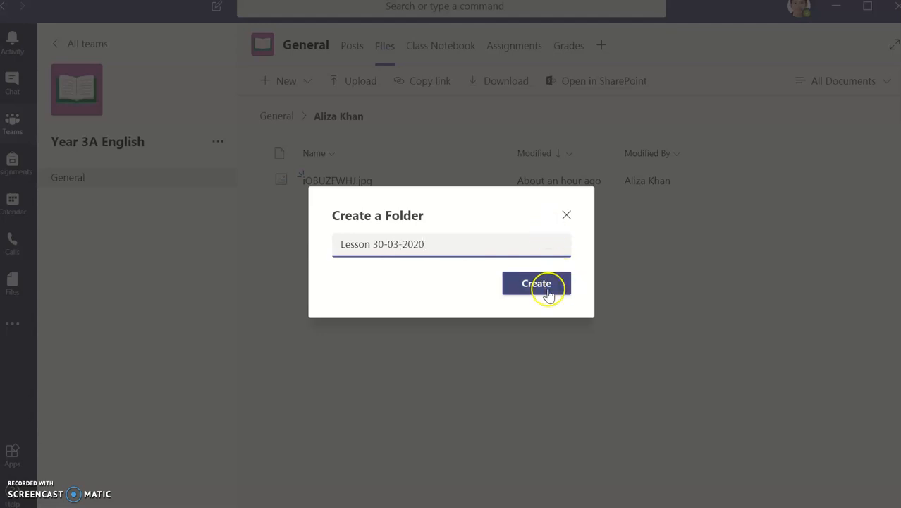
{"action": "left_click", "coordinate": [536, 282]}
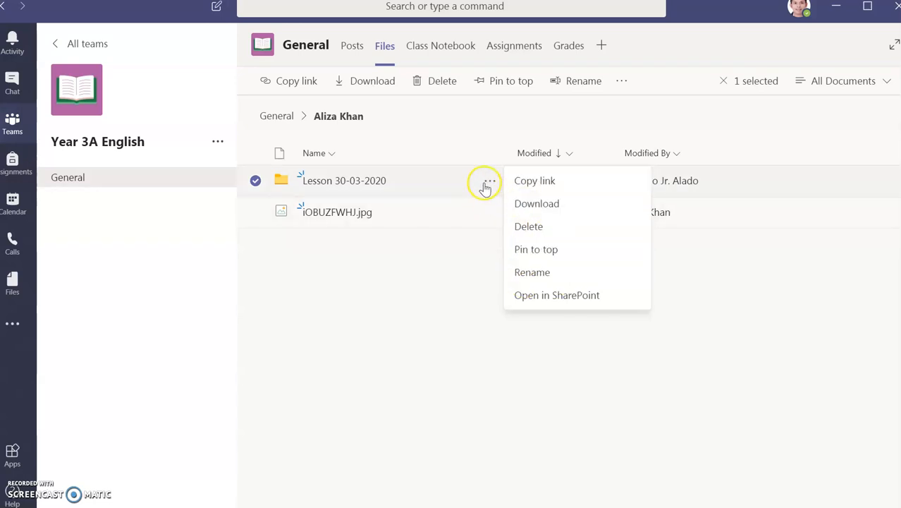
{"action": "mouse_move", "coordinate": [522, 242]}
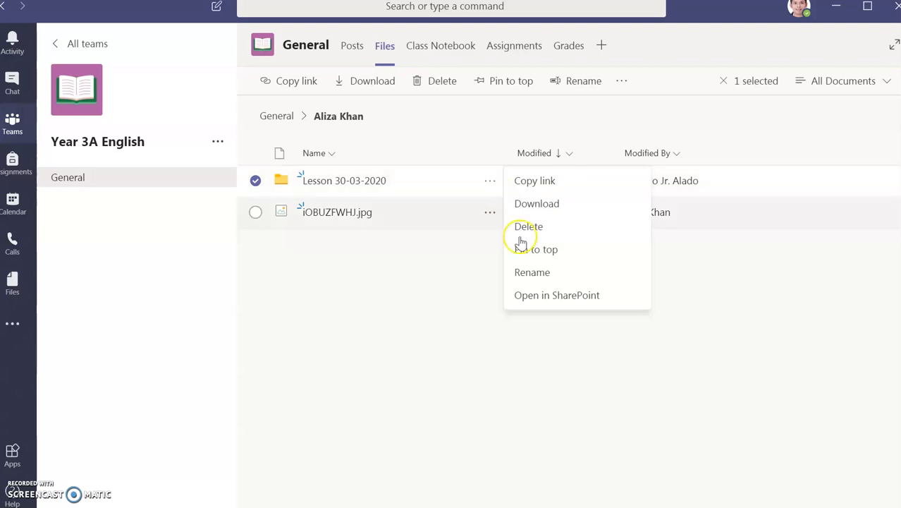
- Rename the new folder to 'Lesson 1 30-03-2020'
{"action": "left_click", "coordinate": [532, 273]}
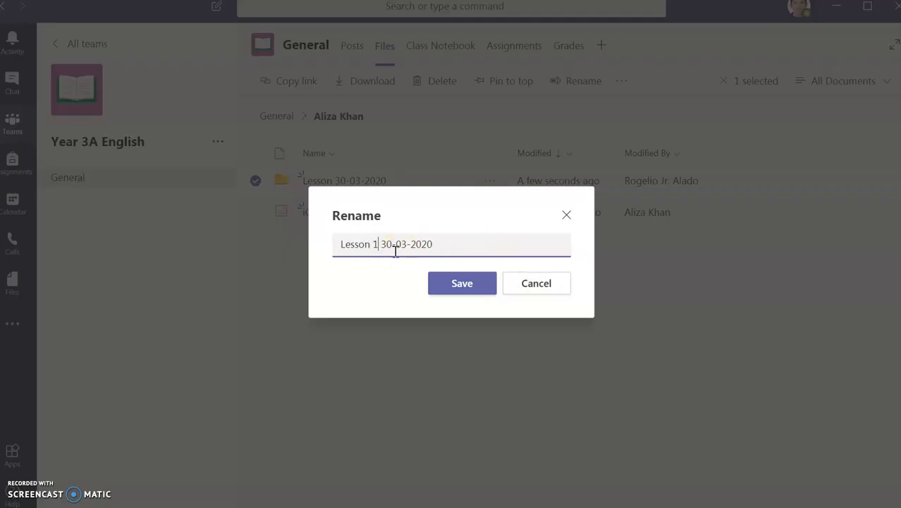
{"action": "left_click", "coordinate": [463, 282]}
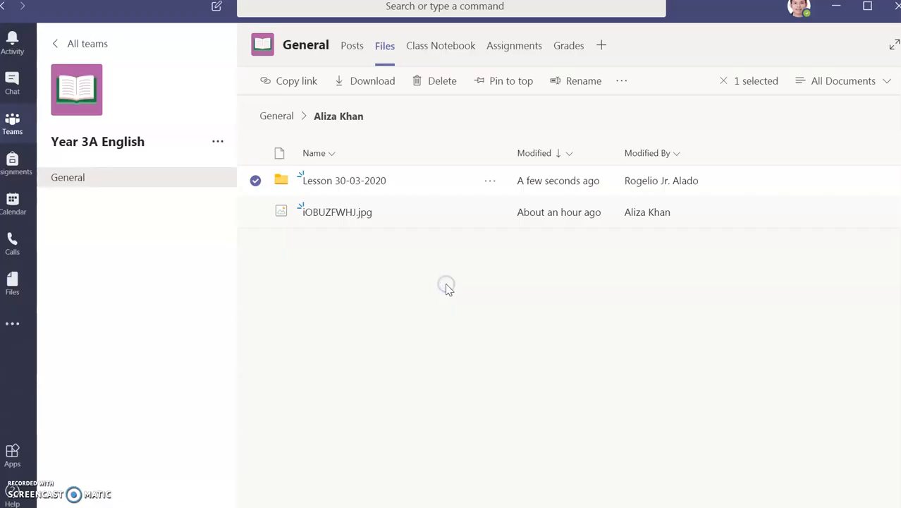
{"action": "left_click", "coordinate": [584, 81]}
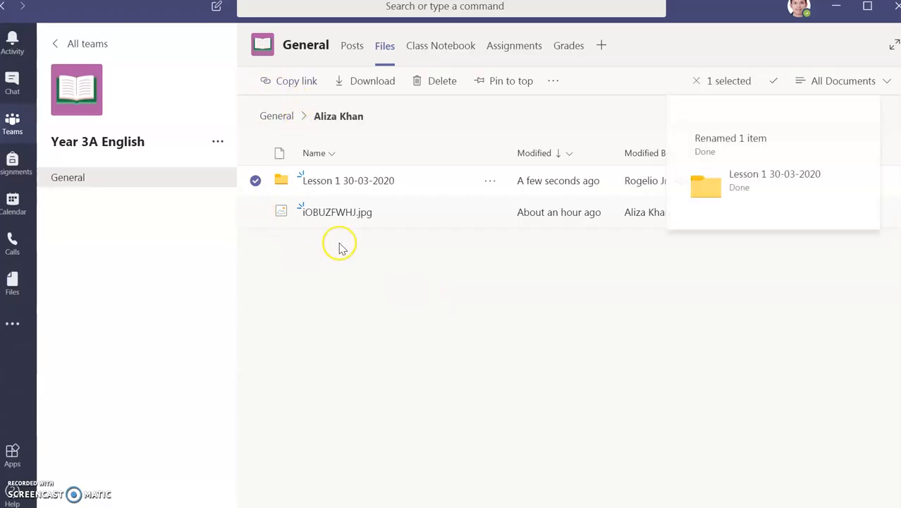
{"action": "mouse_move", "coordinate": [406, 237]}
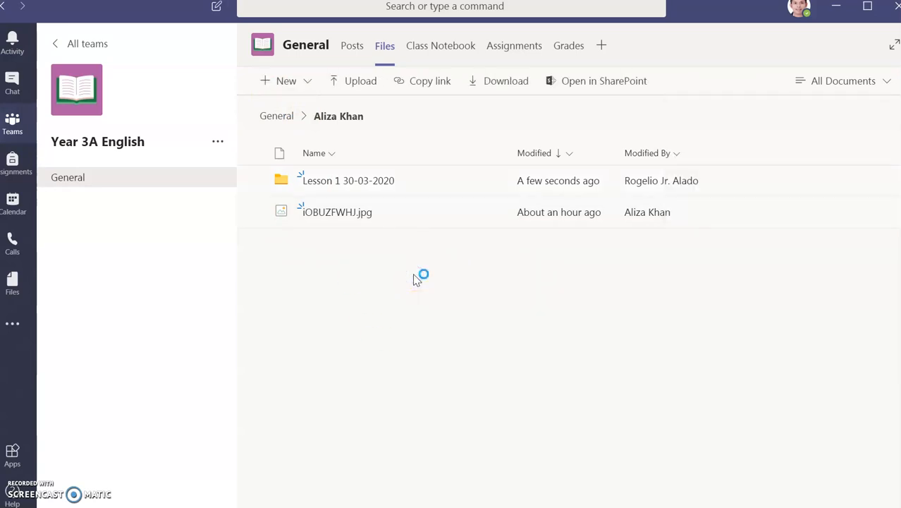
{"action": "mouse_move", "coordinate": [273, 80]}
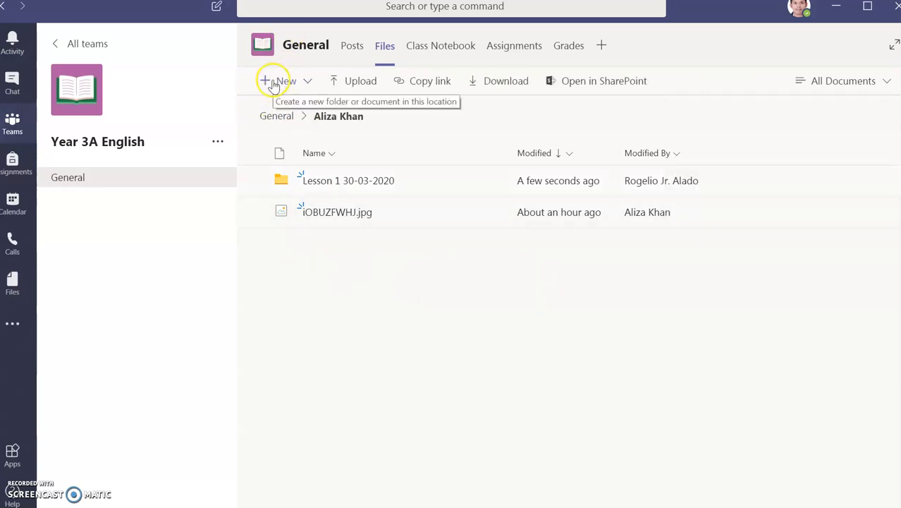
{"action": "mouse_move", "coordinate": [336, 277]}
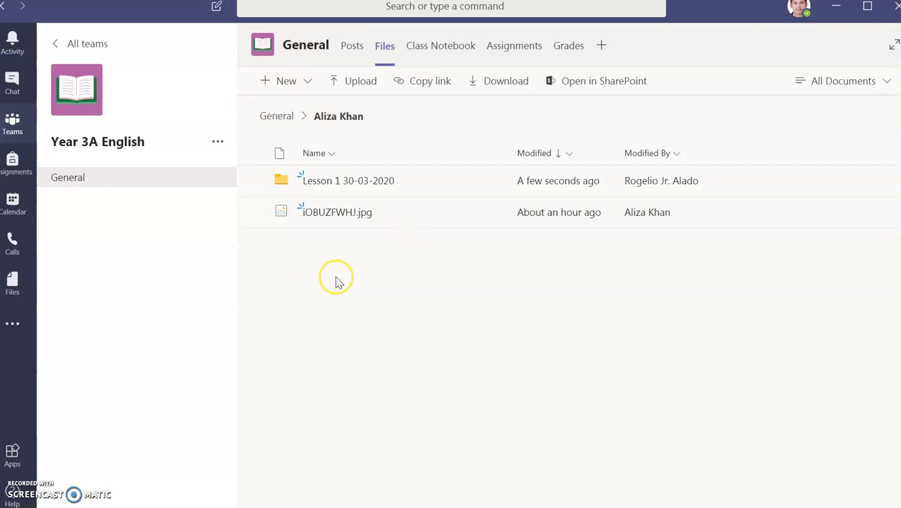
{"action": "mouse_move", "coordinate": [346, 212]}
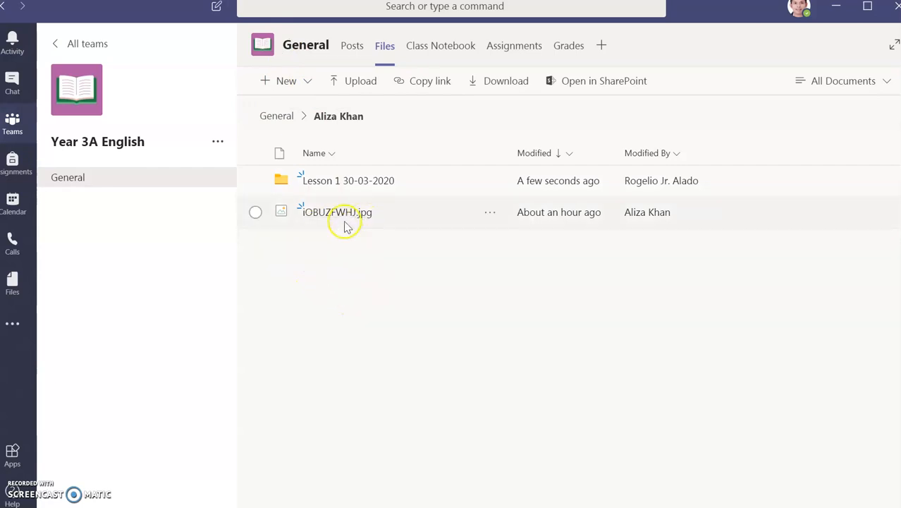
{"action": "mouse_move", "coordinate": [337, 212]}
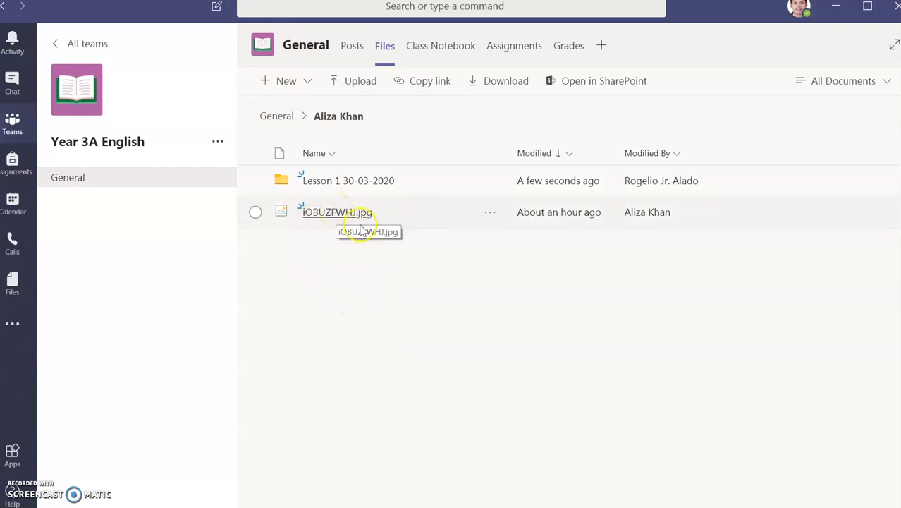
{"action": "mouse_move", "coordinate": [395, 251]}
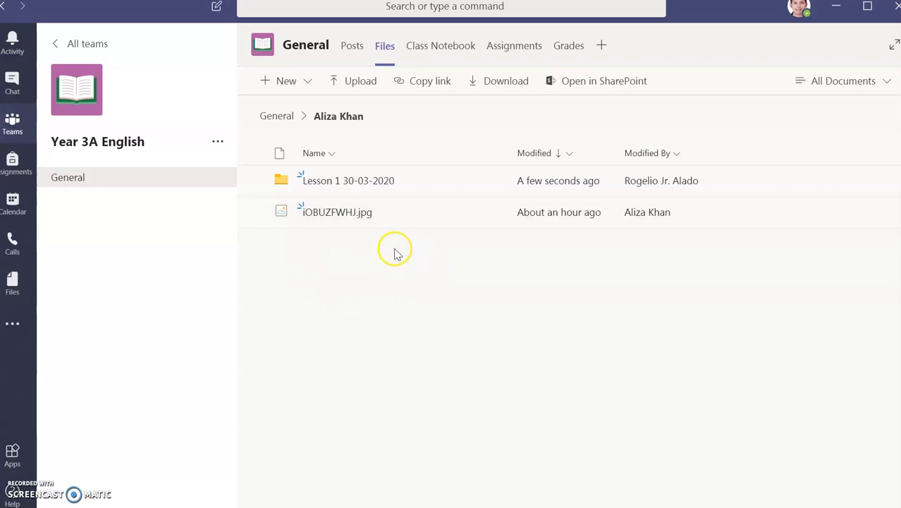
{"action": "mouse_move", "coordinate": [337, 275]}
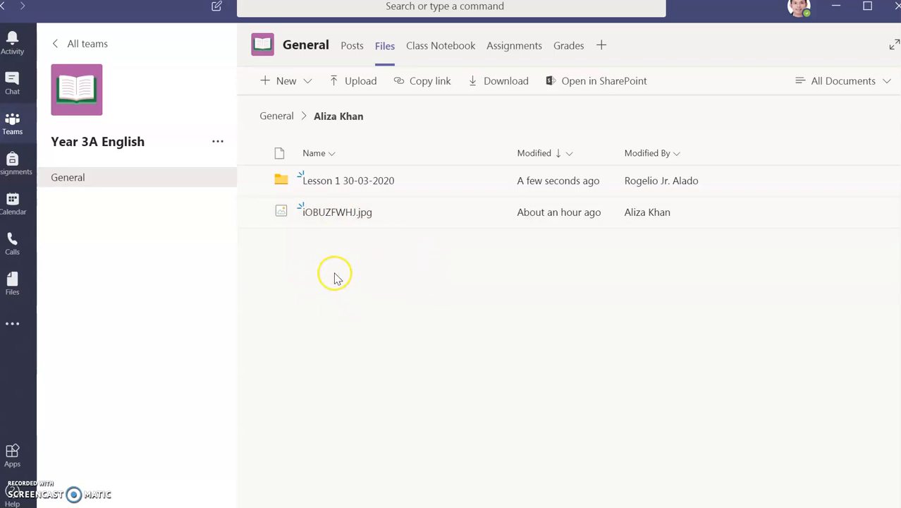
{"action": "mouse_move", "coordinate": [300, 211]}
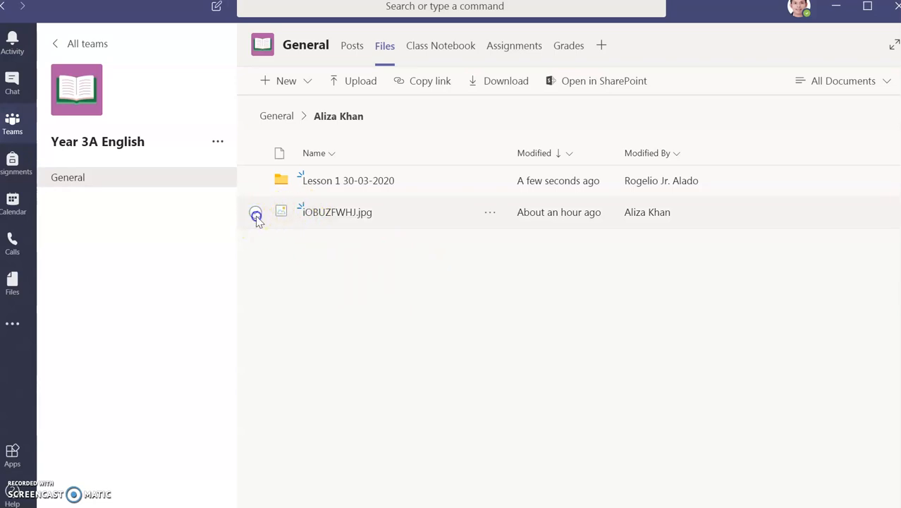
- Select the .jpg image file and bring up its actions menu
{"action": "left_click", "coordinate": [255, 212]}
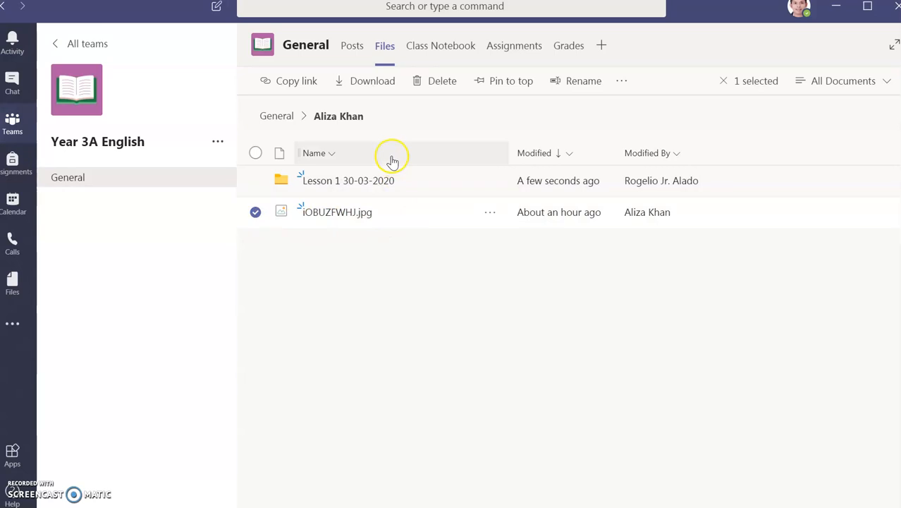
{"action": "mouse_move", "coordinate": [489, 212]}
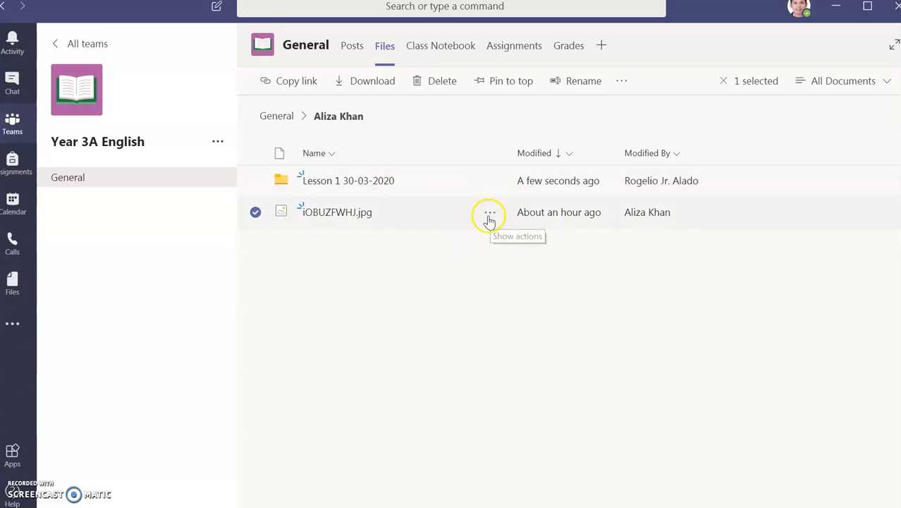
{"action": "left_click", "coordinate": [489, 212]}
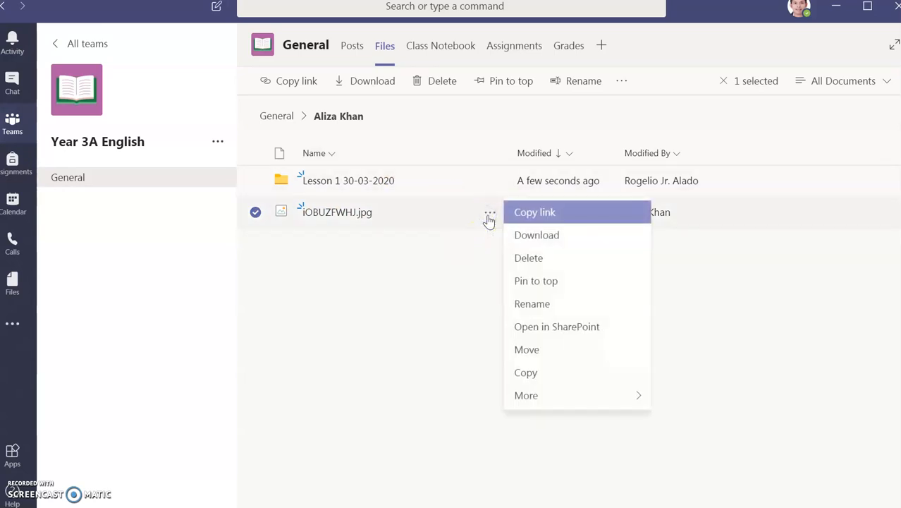
{"action": "mouse_move", "coordinate": [531, 304]}
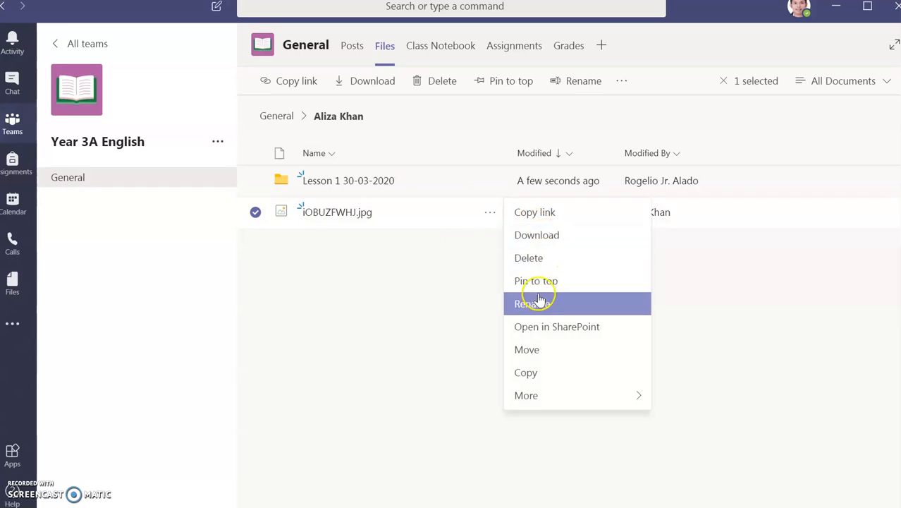
{"action": "mouse_move", "coordinate": [528, 350]}
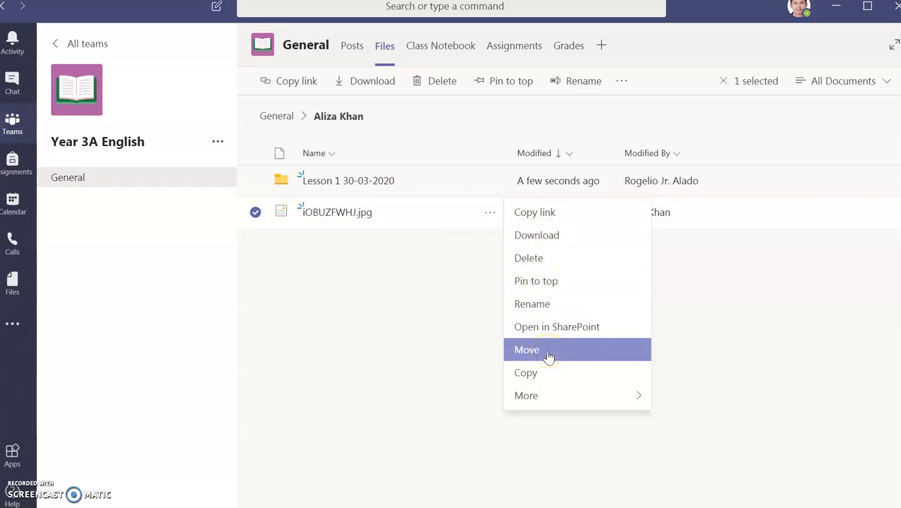
- Move the image file into the 'Lesson 1 30-03-2020' folder
{"action": "left_click", "coordinate": [528, 349]}
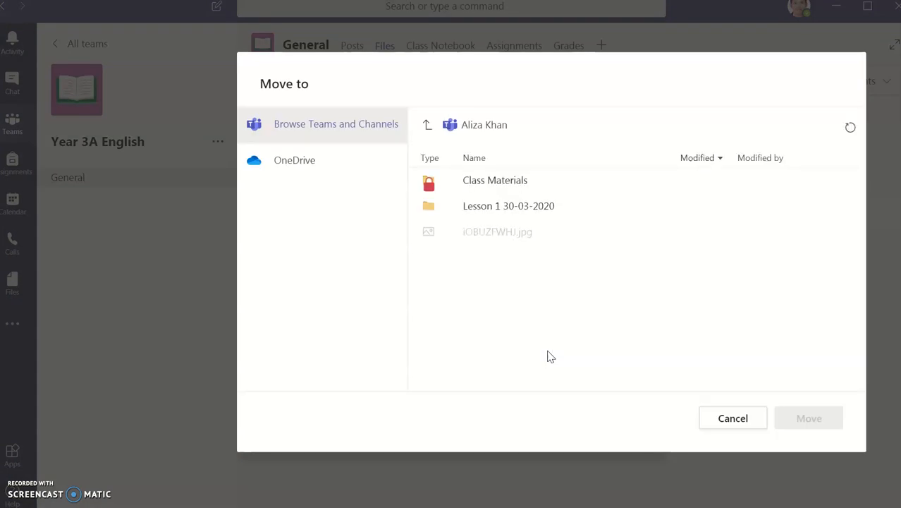
{"action": "left_click", "coordinate": [507, 206]}
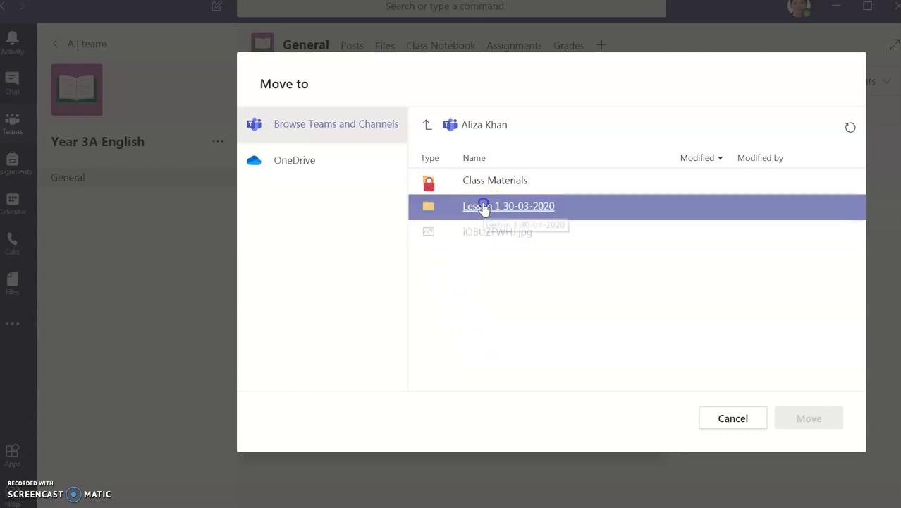
{"action": "left_click", "coordinate": [507, 206]}
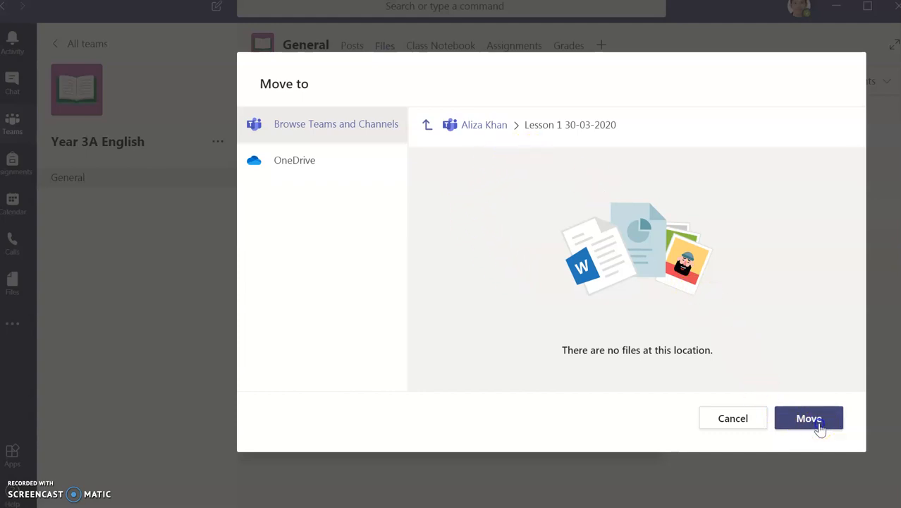
{"action": "left_click", "coordinate": [809, 417]}
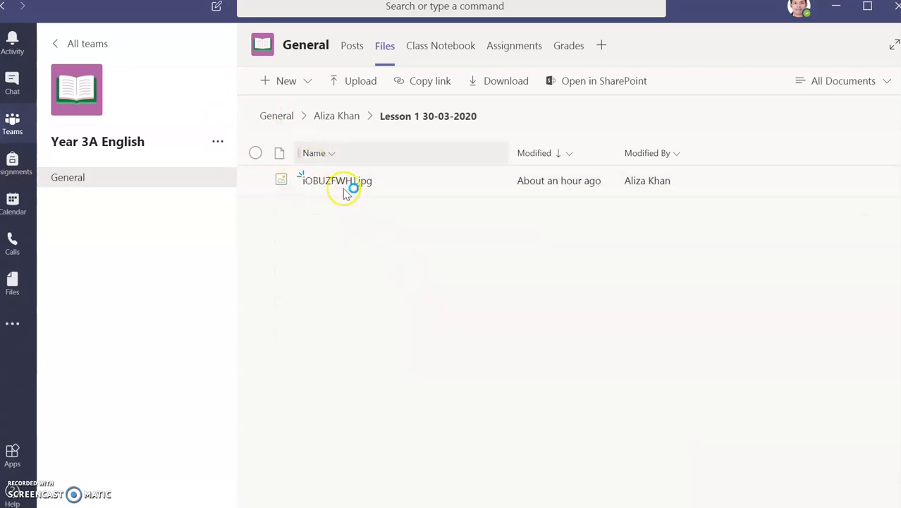
{"action": "mouse_move", "coordinate": [352, 270]}
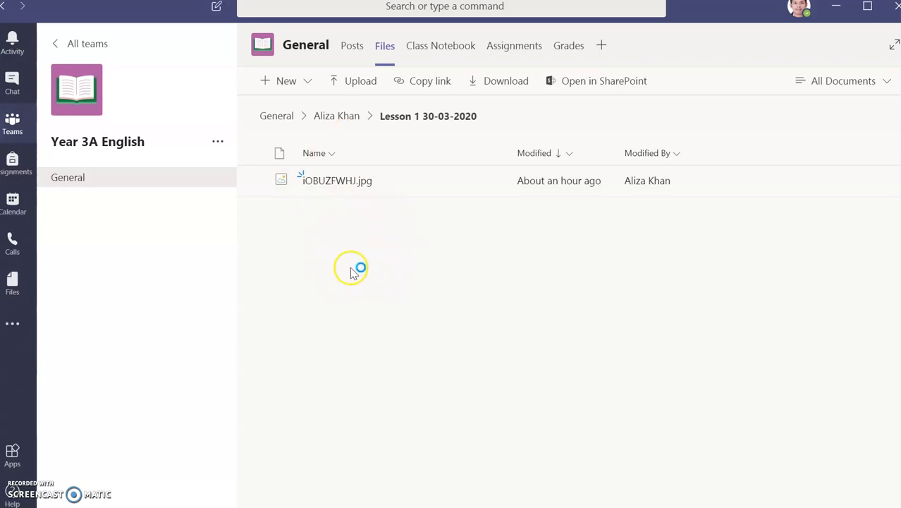
{"action": "mouse_move", "coordinate": [367, 251]}
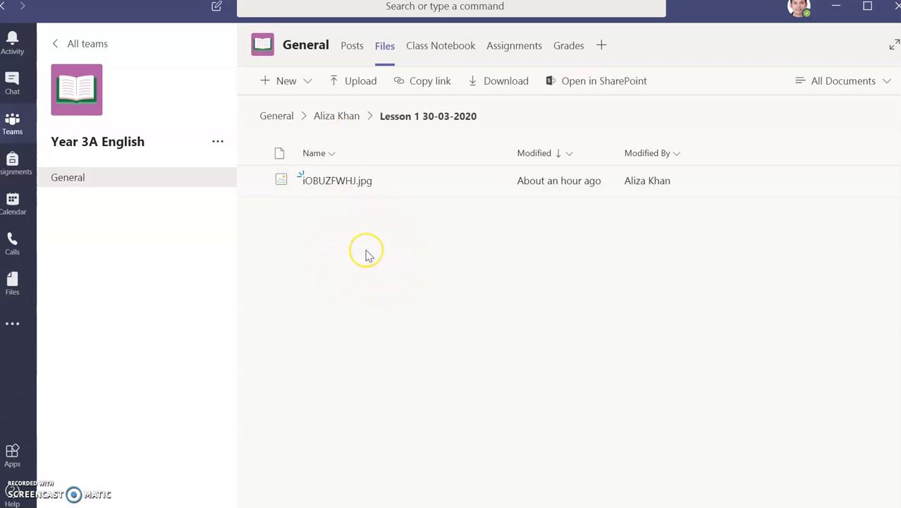